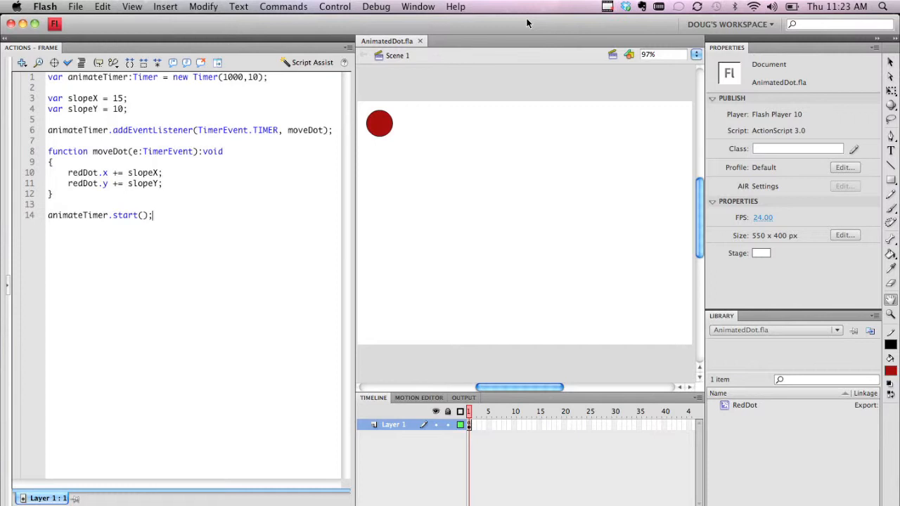
mouse_move(373, 125)
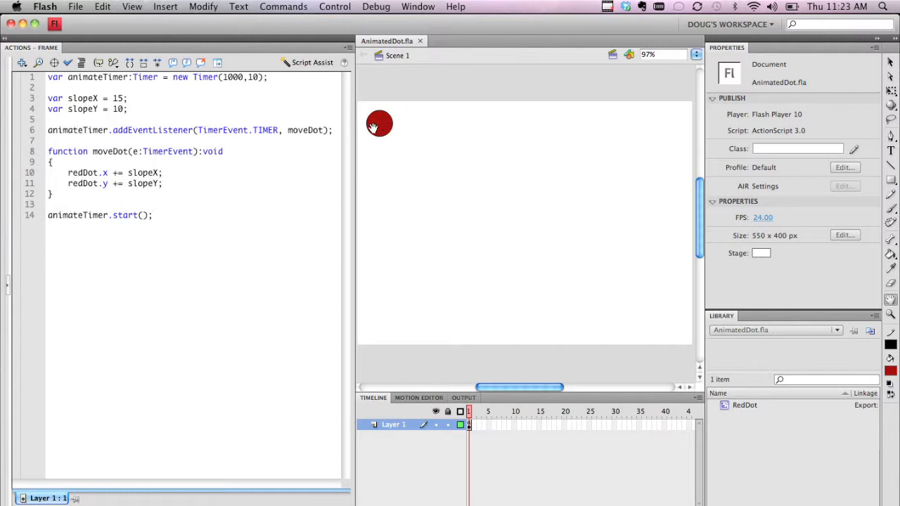
mouse_move(408, 126)
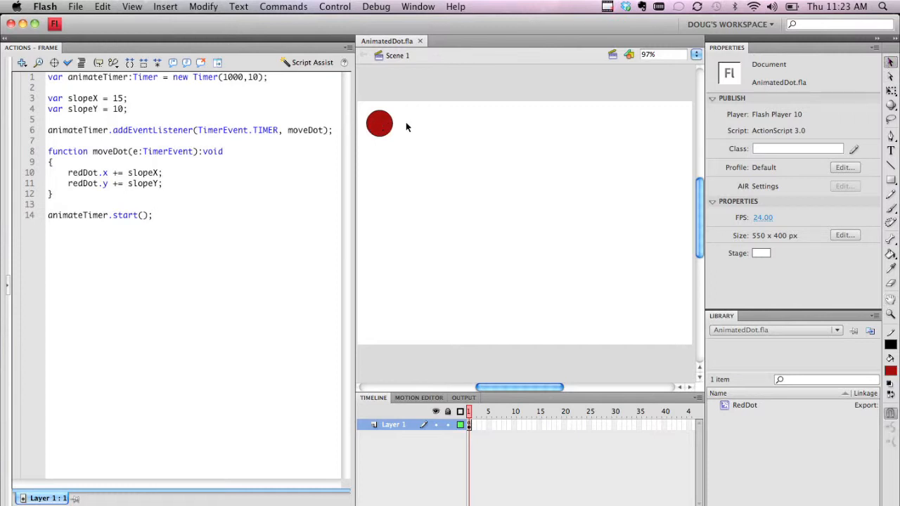
Step: Review the moveDot handler in the script and run test movies with Timer(1000,10)
click(379, 124)
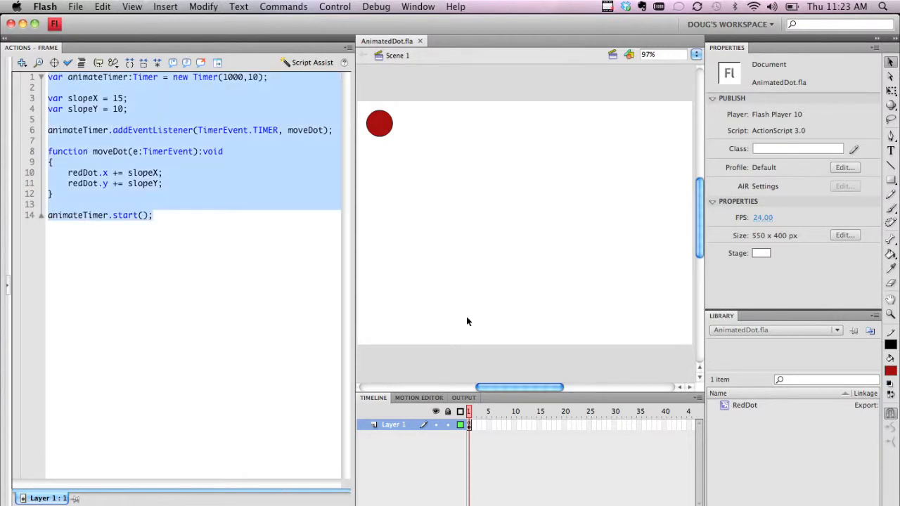
mouse_move(470, 343)
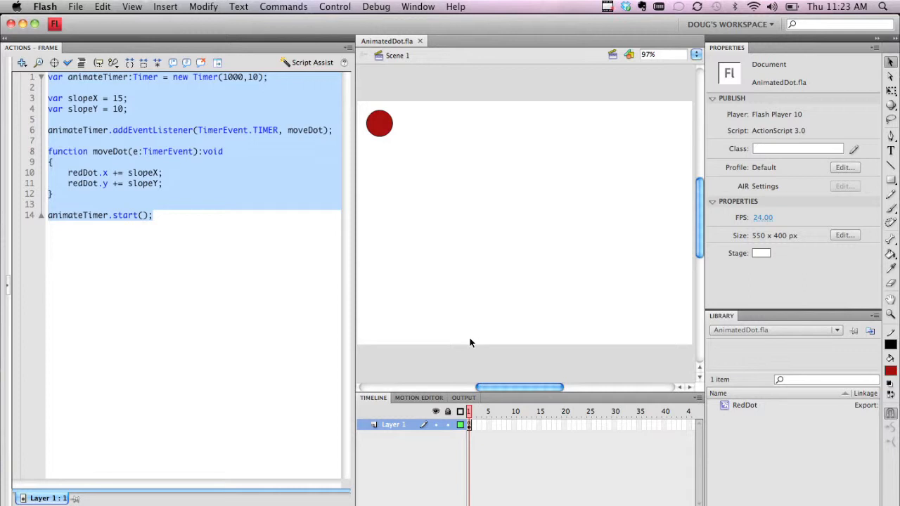
mouse_move(423, 87)
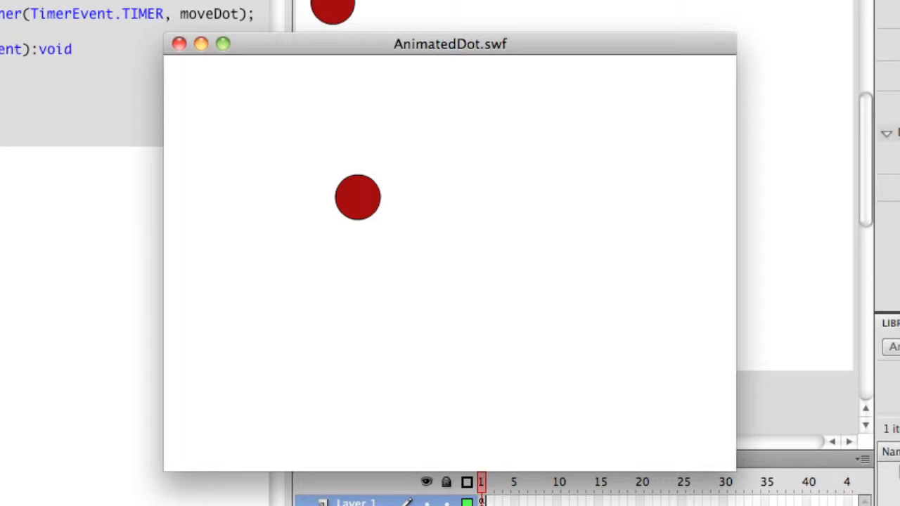
click(183, 44)
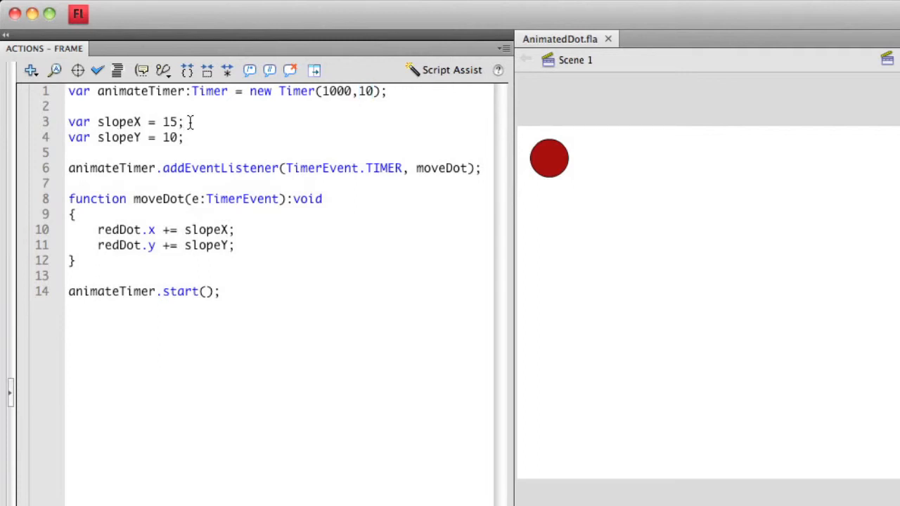
click(185, 121)
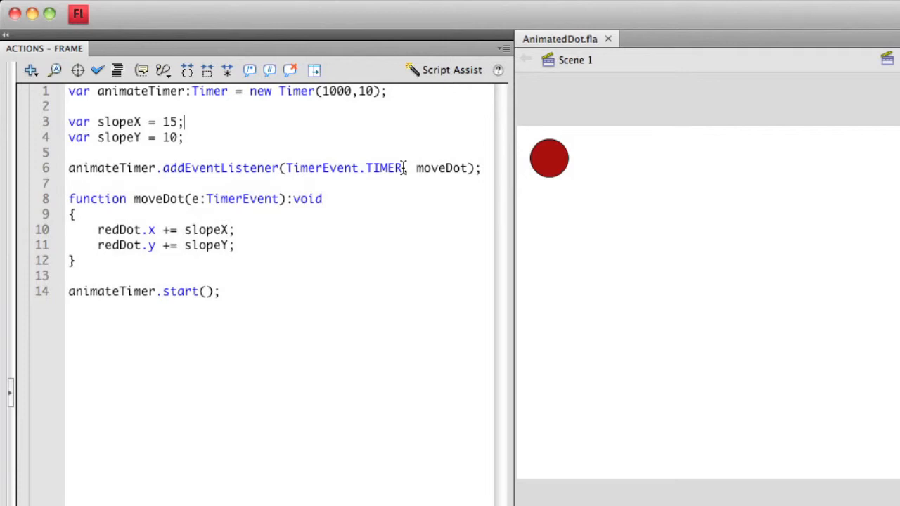
double_click(439, 169)
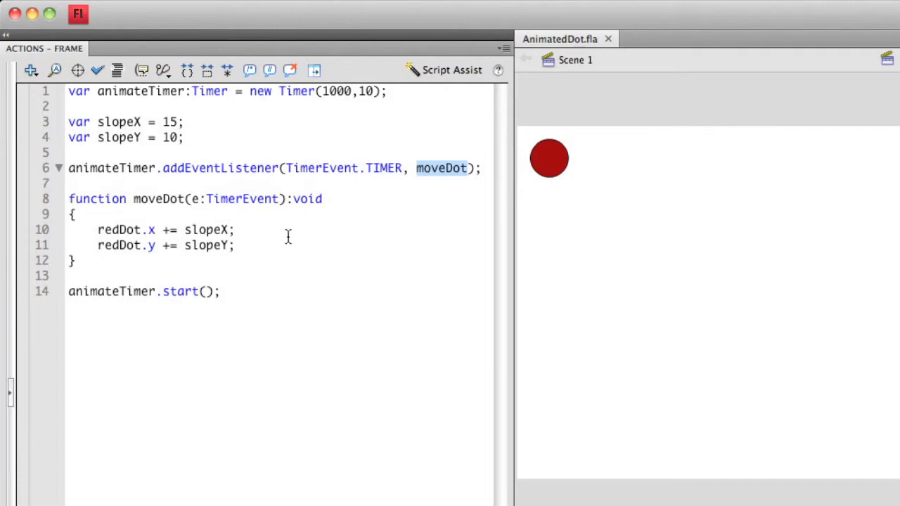
click(225, 291)
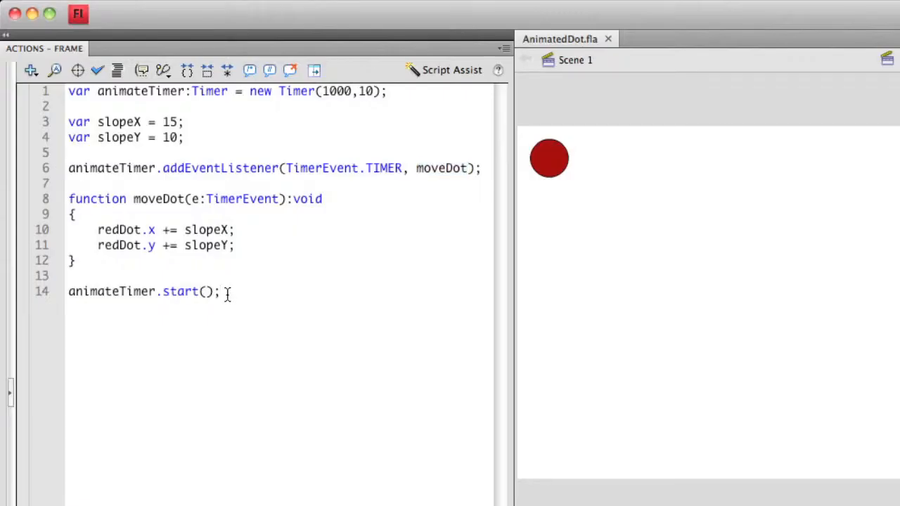
click(225, 291)
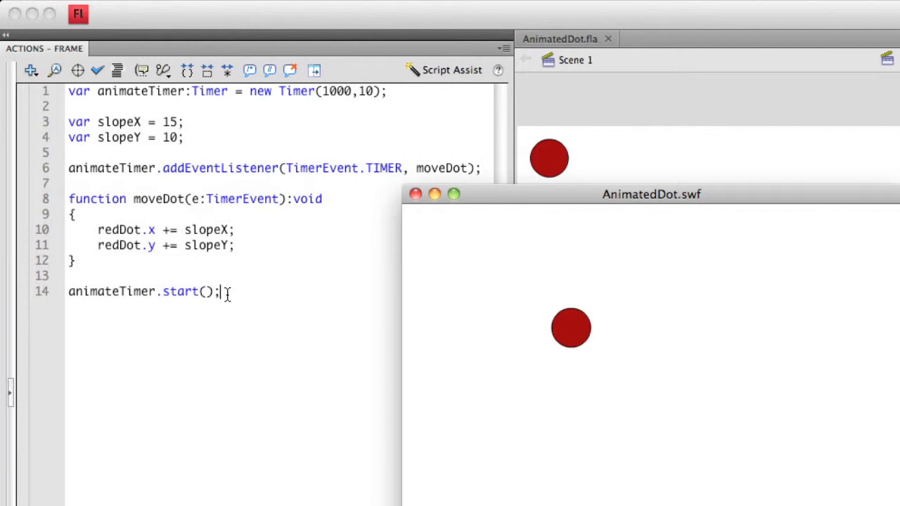
click(414, 194)
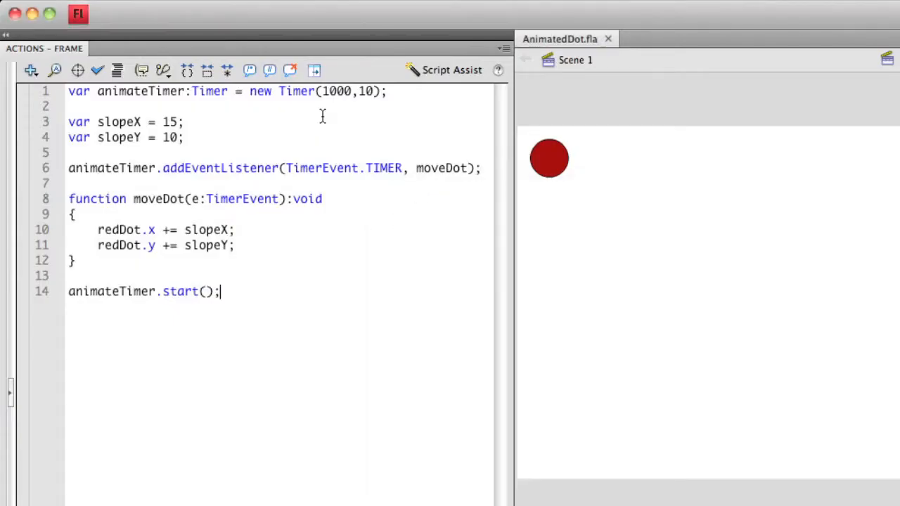
Step: Change the timer delay to 100 ms and test the faster Timer(100,10) movie
double_click(334, 90)
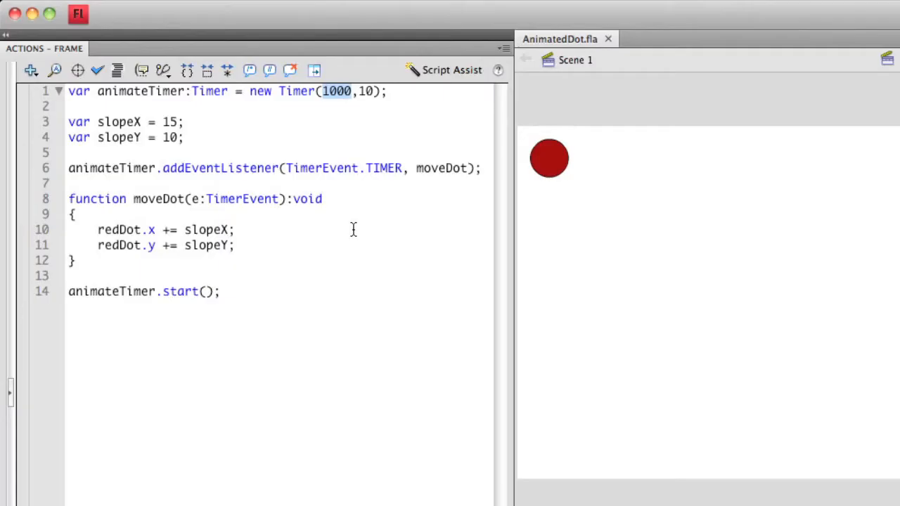
text(100)
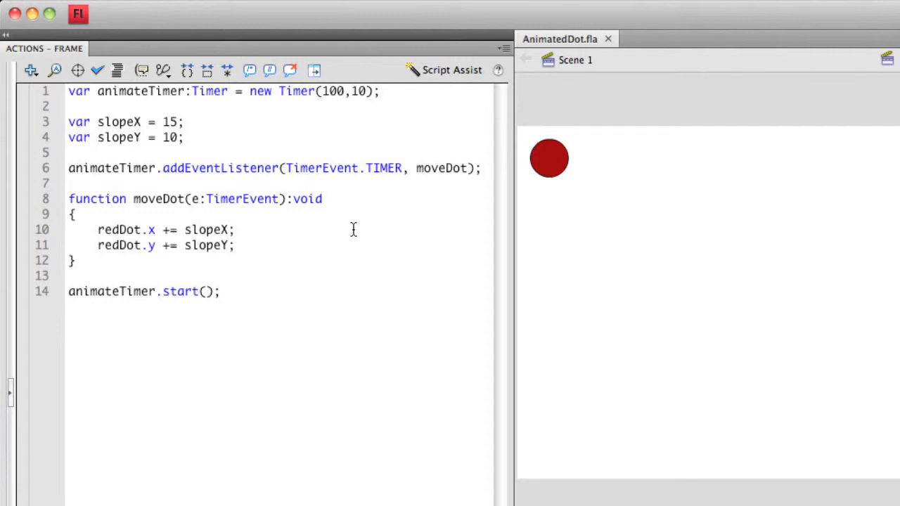
key(Cmd+Enter)
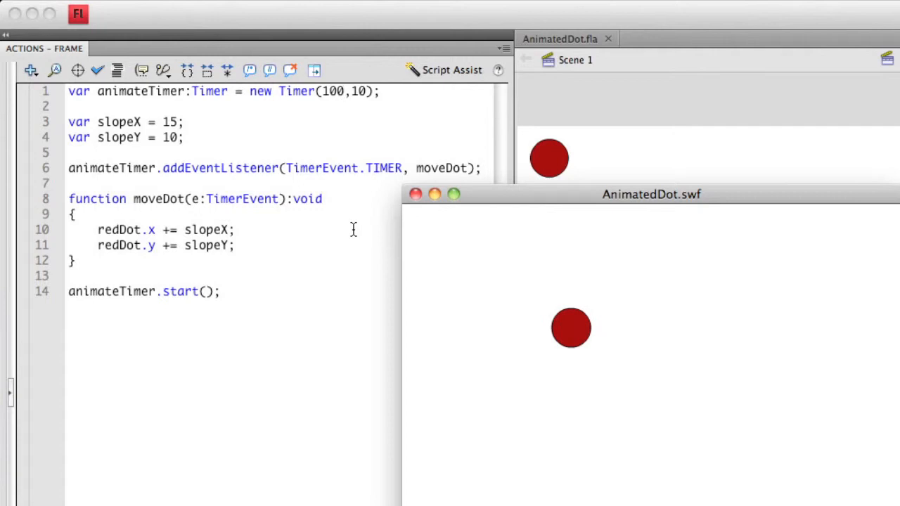
click(414, 194)
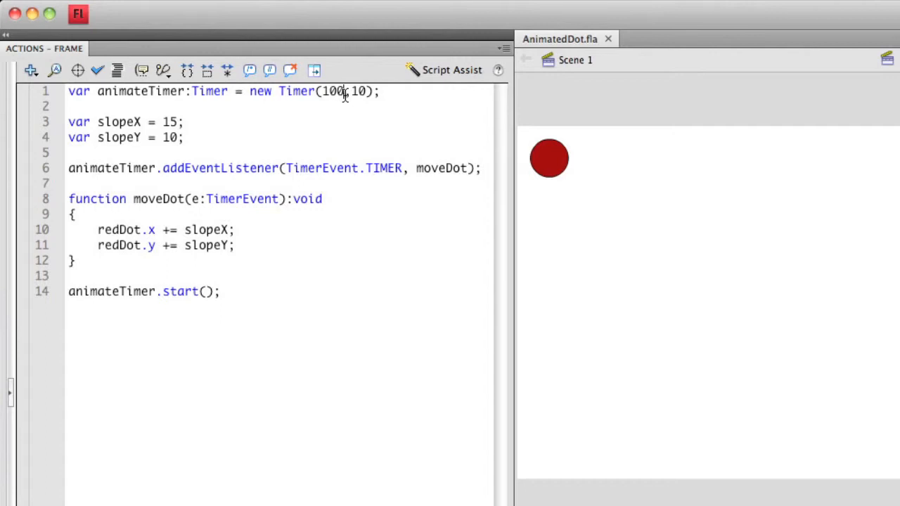
mouse_move(412, 189)
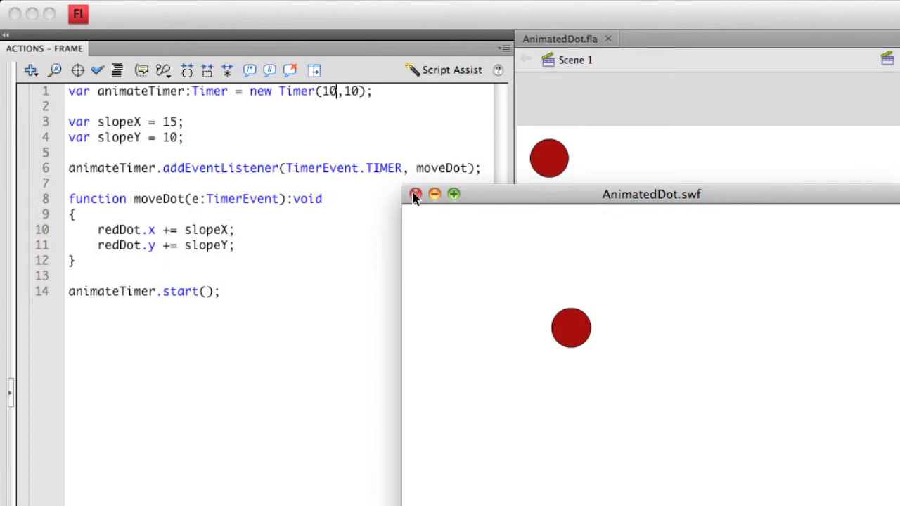
Step: Close the test movie run with the 10 ms Timer(10,10) delay
click(415, 194)
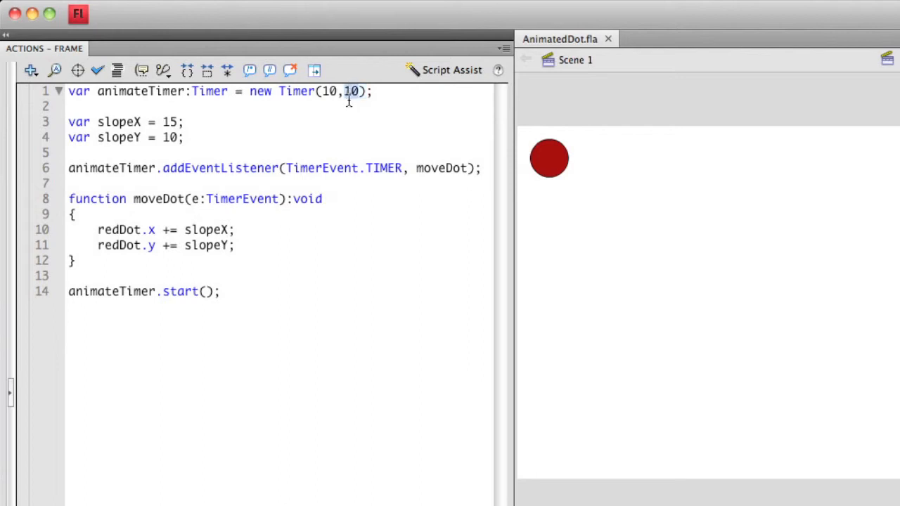
Step: Set the repeat count to 25 as Timer(10,25) and test the longer run
text(25)
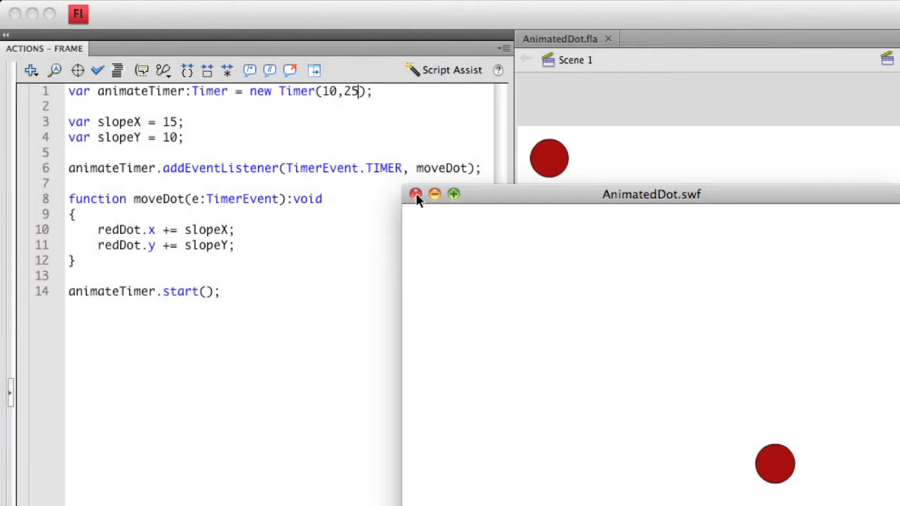
mouse_move(462, 198)
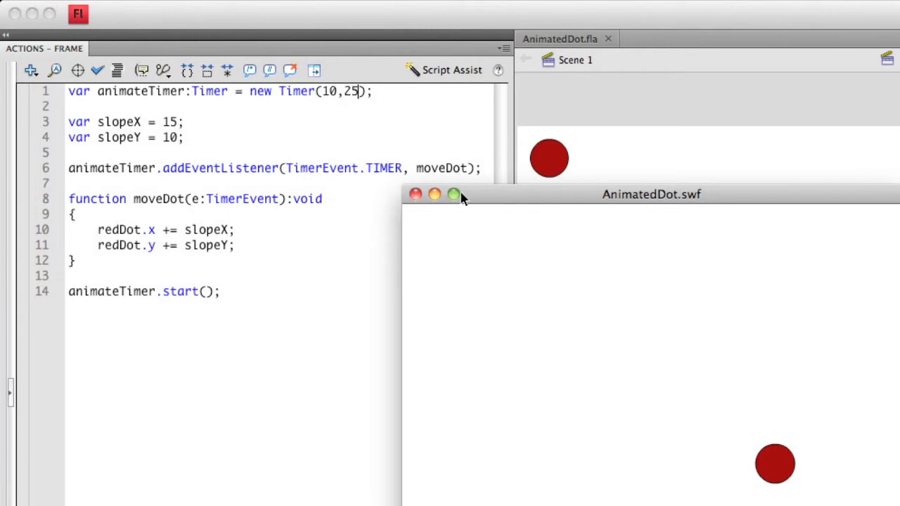
click(415, 194)
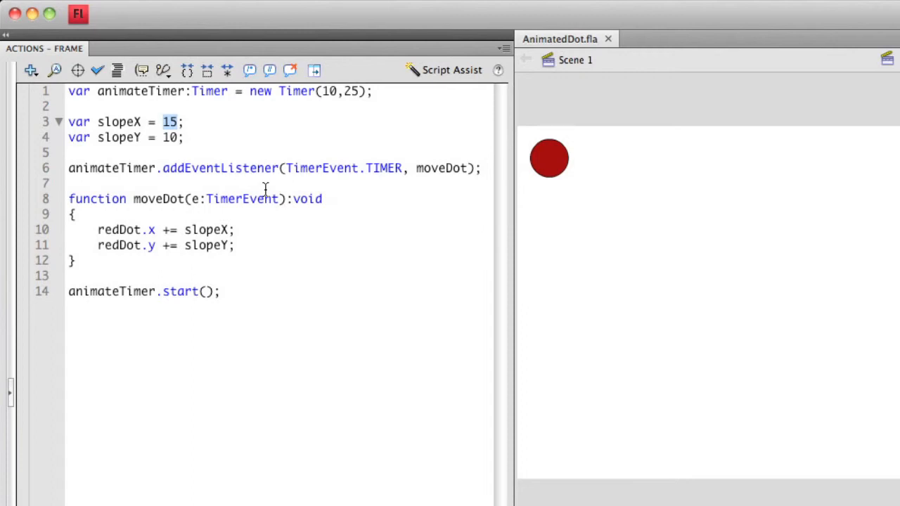
Step: Set slopeX to 5 and slopeY to 3 and test the slower diagonal motion
text(5)
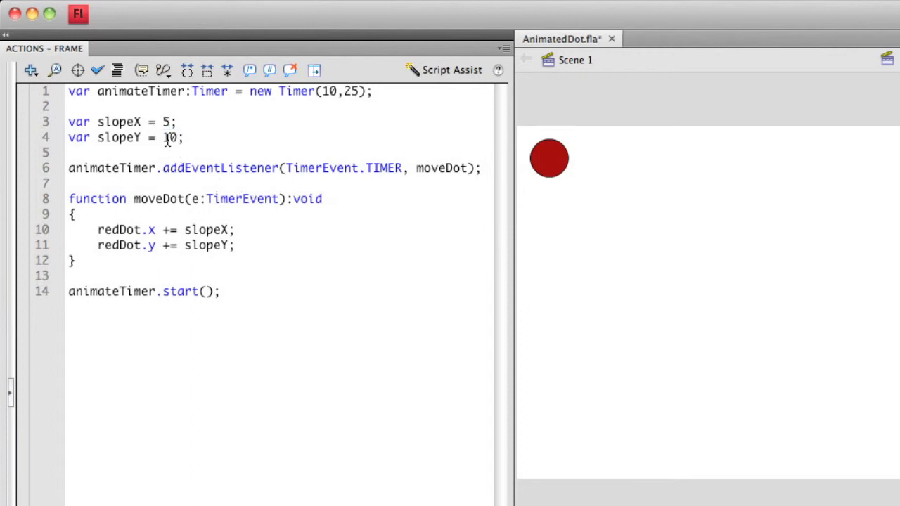
text(3)
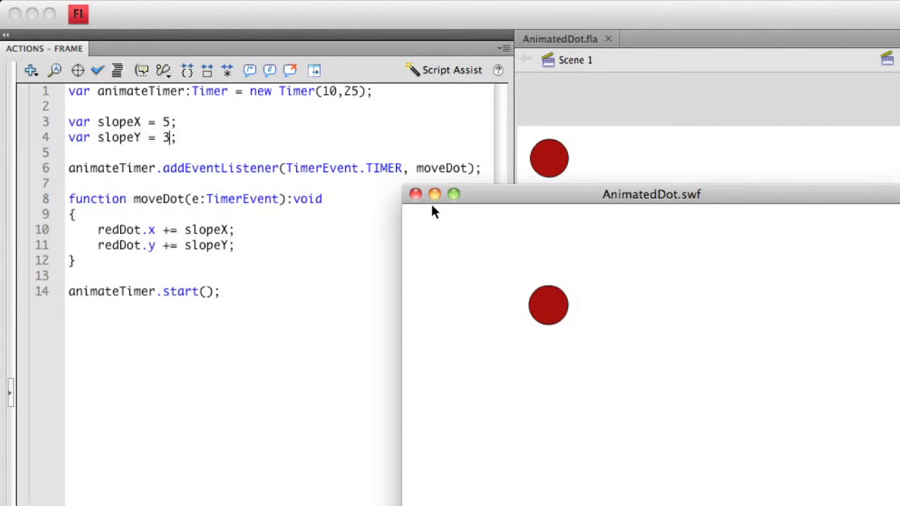
click(414, 194)
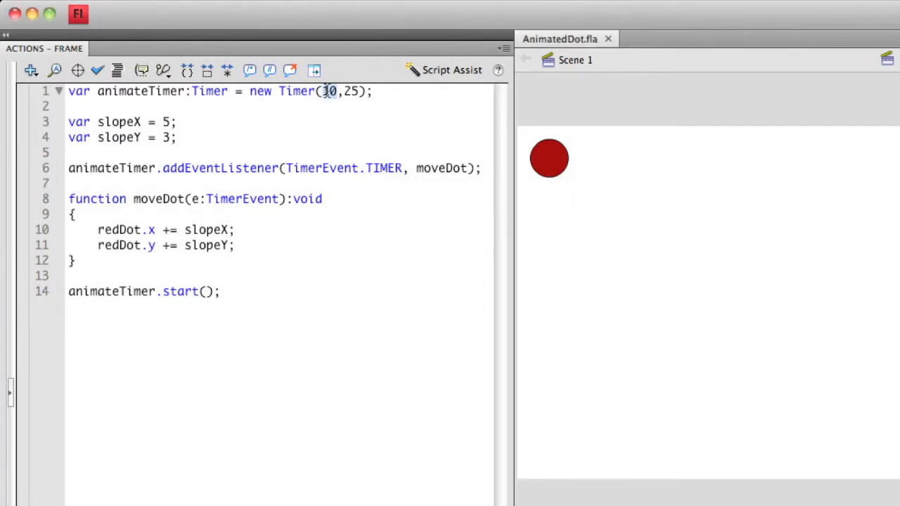
mouse_move(350, 93)
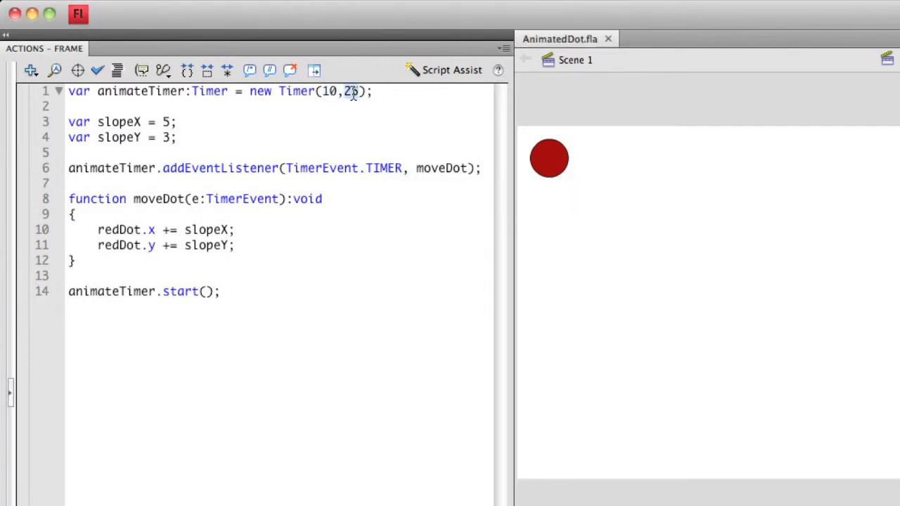